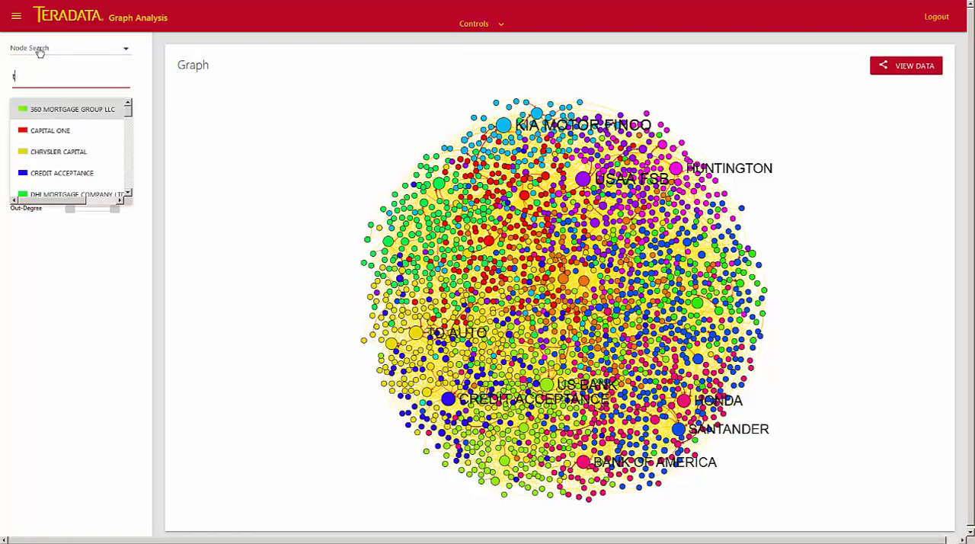
Step: Search 'tera' and focus the graph on the TERADATA BANK - AUTO lender's neighbour view
type("tera")
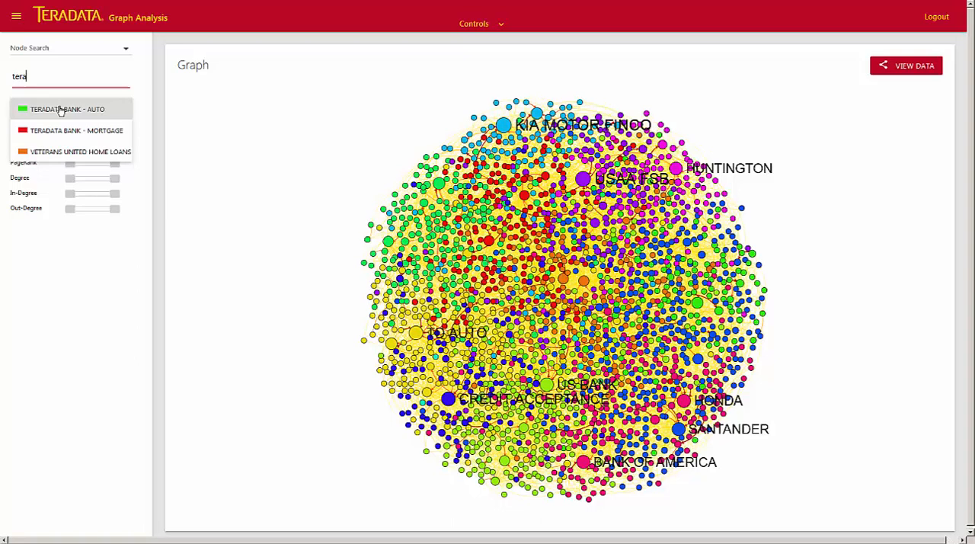
left_click(67, 110)
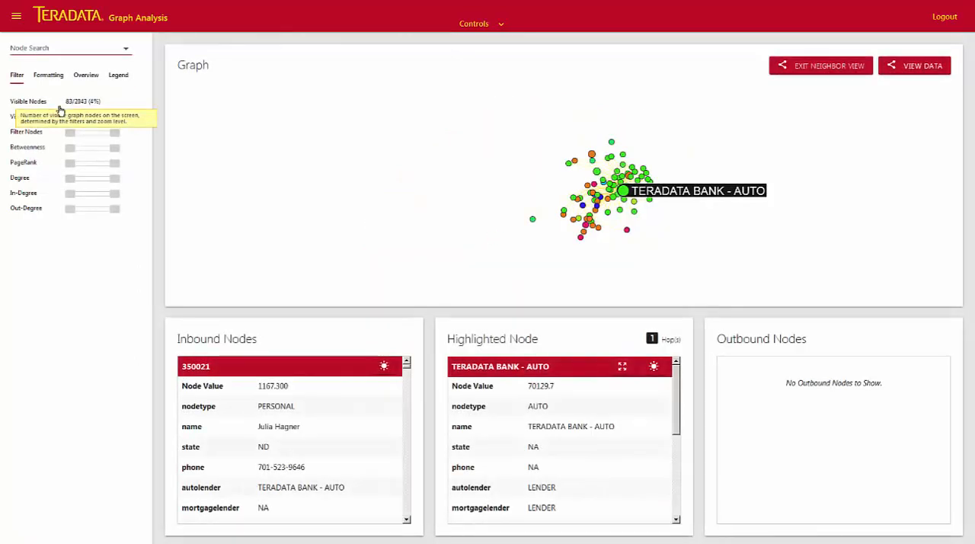
mouse_move(223, 140)
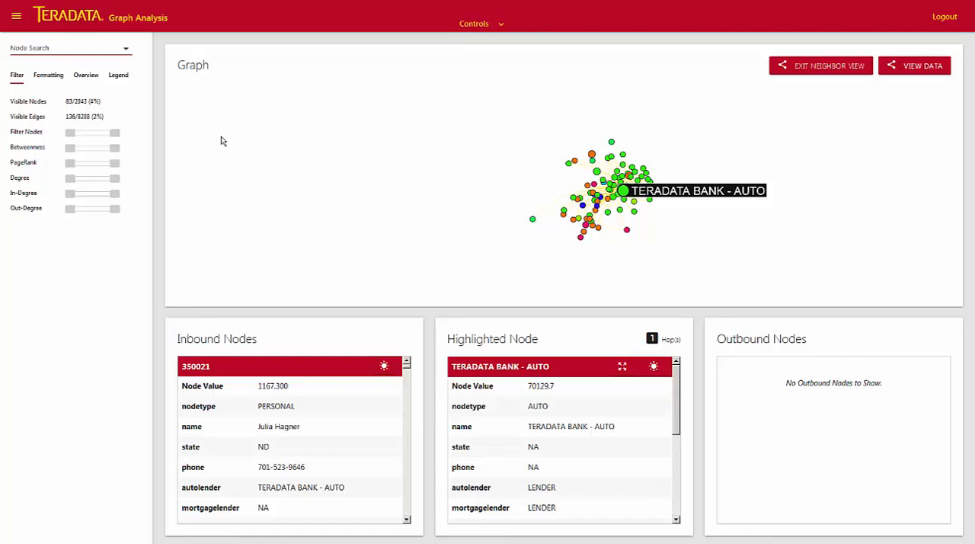
mouse_move(483, 315)
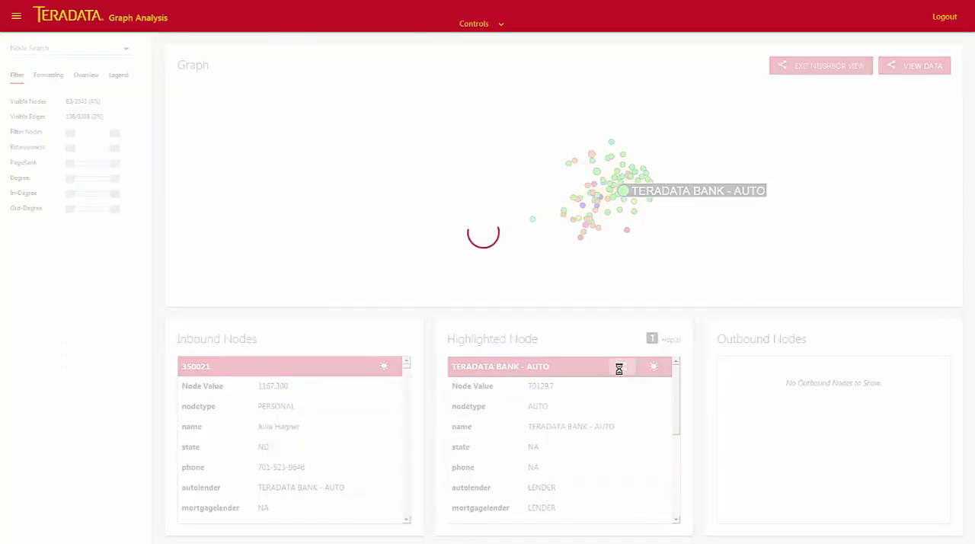
Step: Raise the highlighted node's hop count to 2 to include second-hop connections
left_click(620, 367)
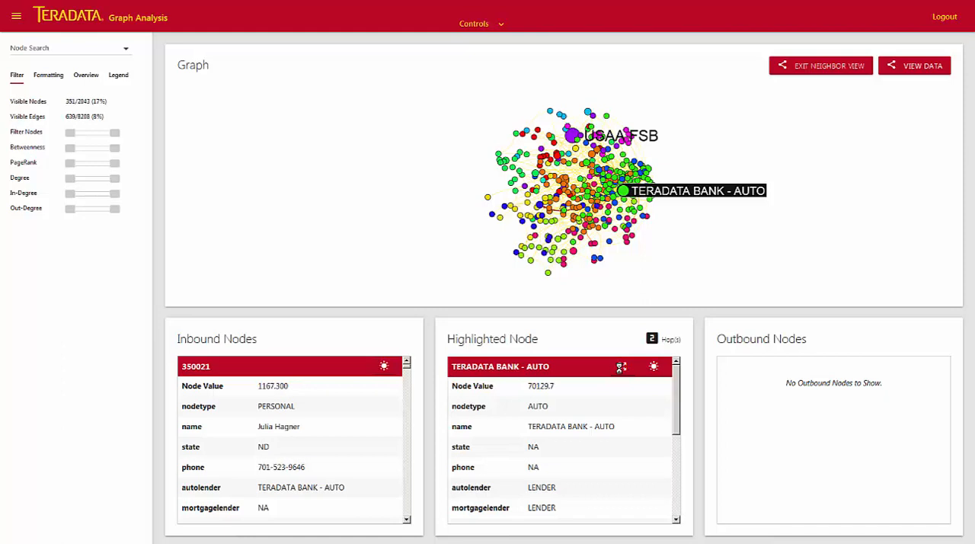
left_click(119, 74)
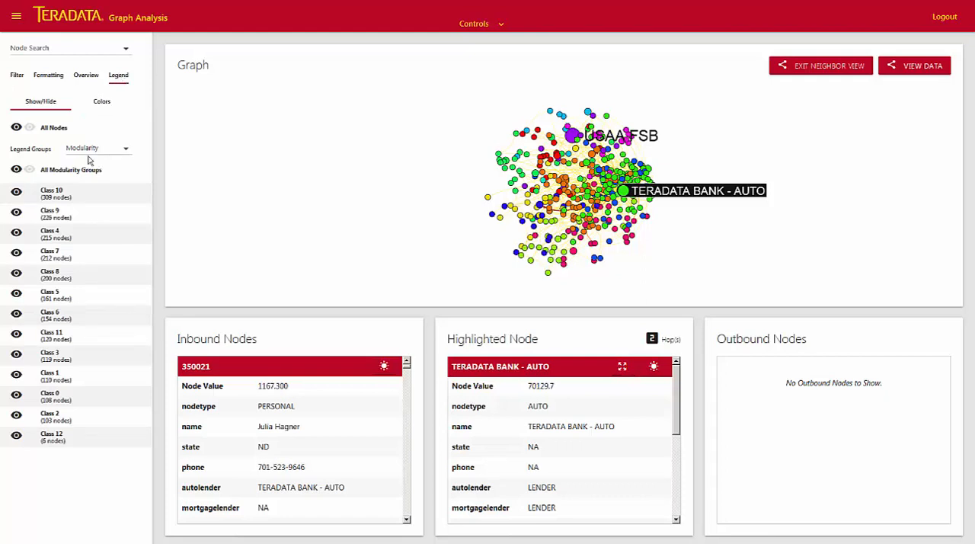
Step: Group the legend by autolender to hide lenders, then regroup it by nodetype
left_click(97, 148)
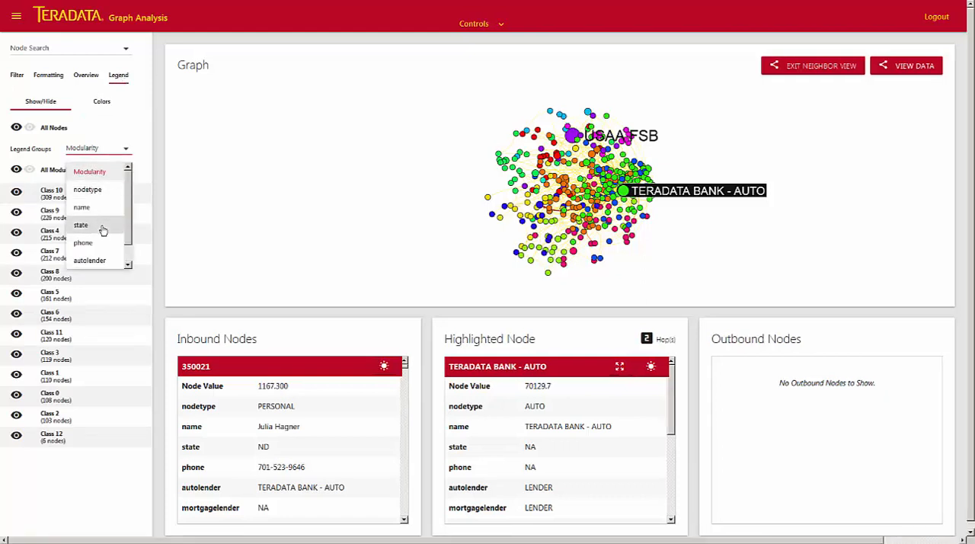
left_click(88, 260)
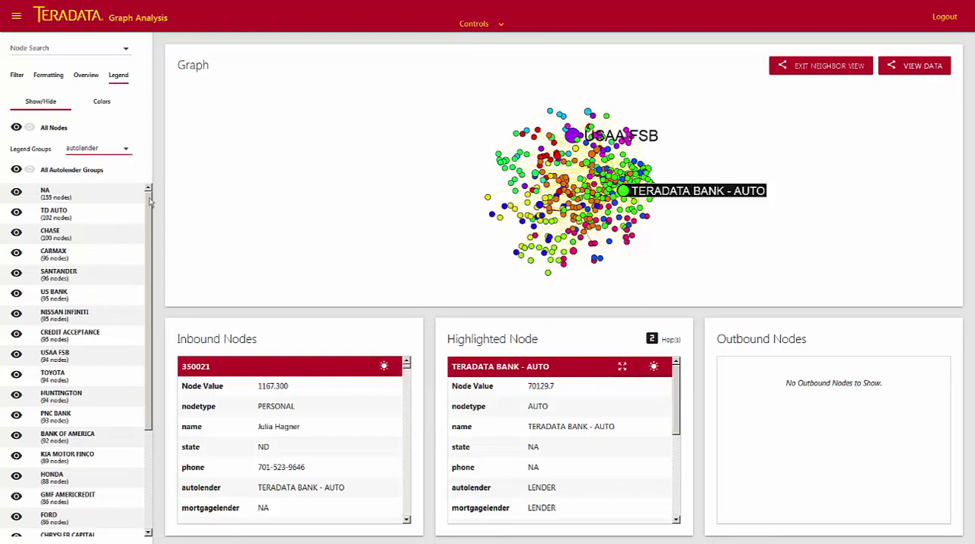
scroll("down", 3)
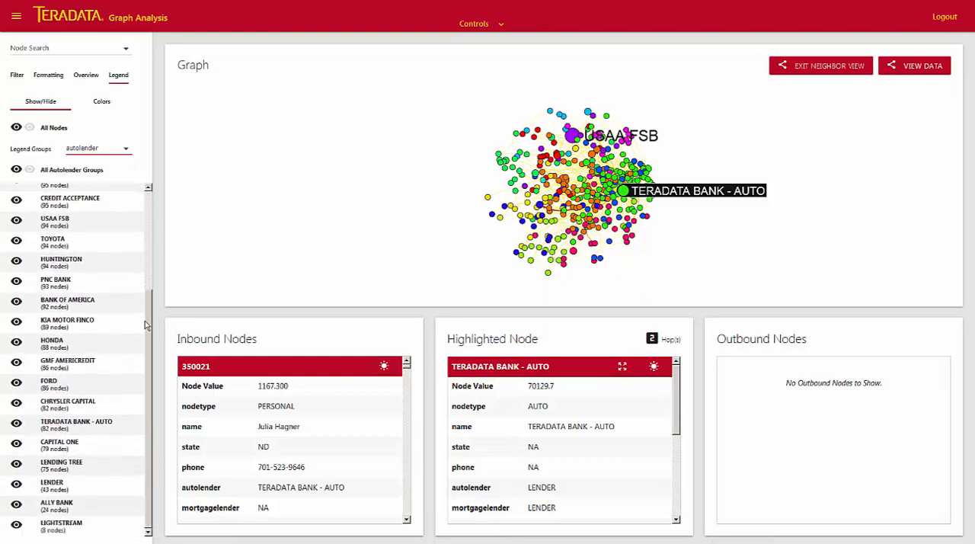
scroll("up", 3)
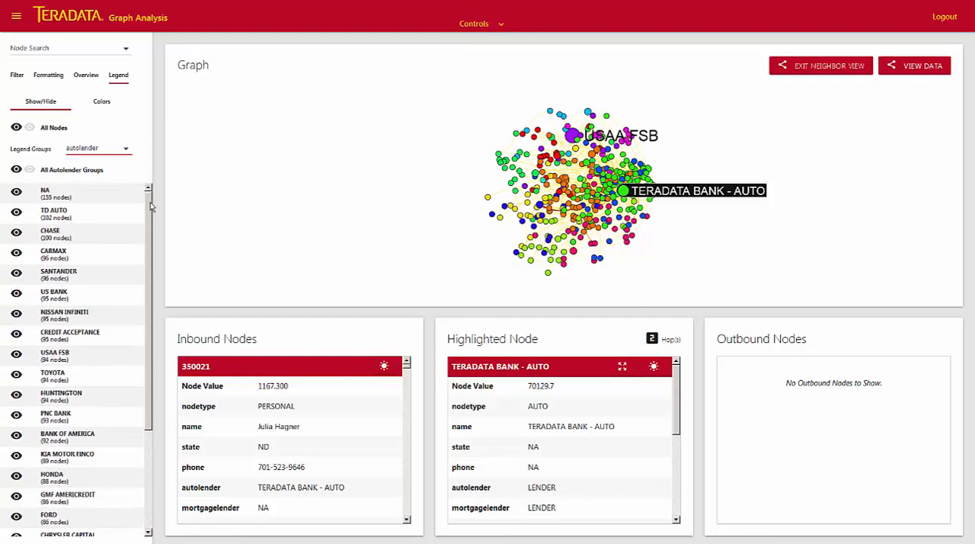
scroll("down", 3)
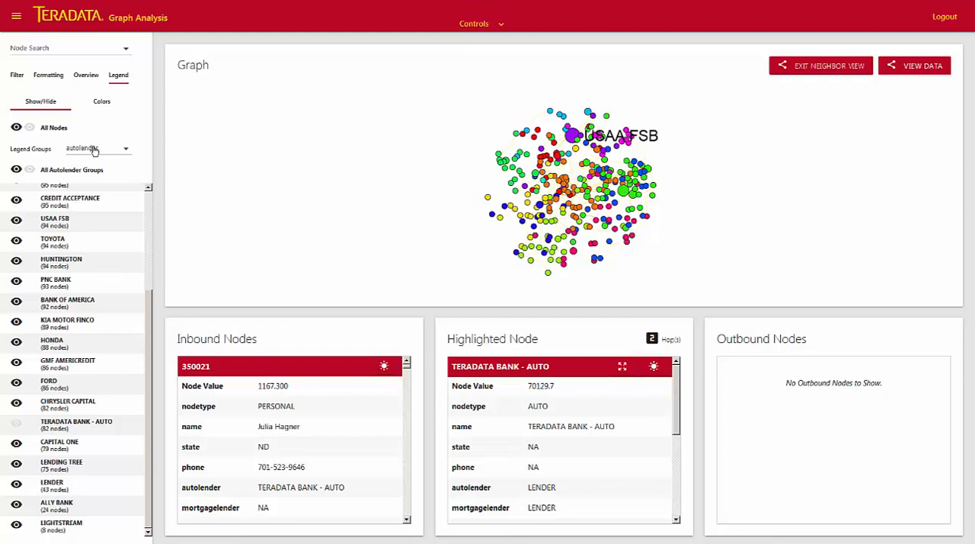
left_click(125, 148)
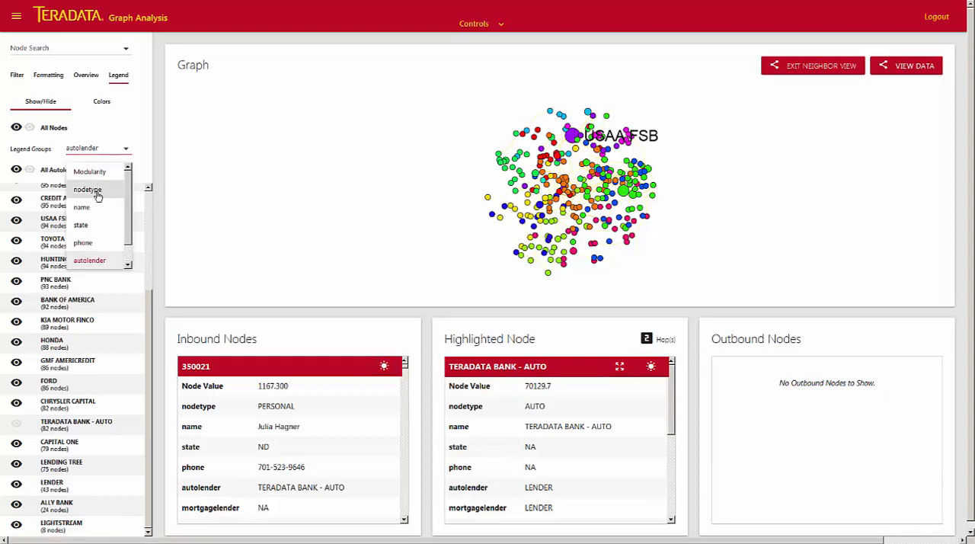
left_click(87, 189)
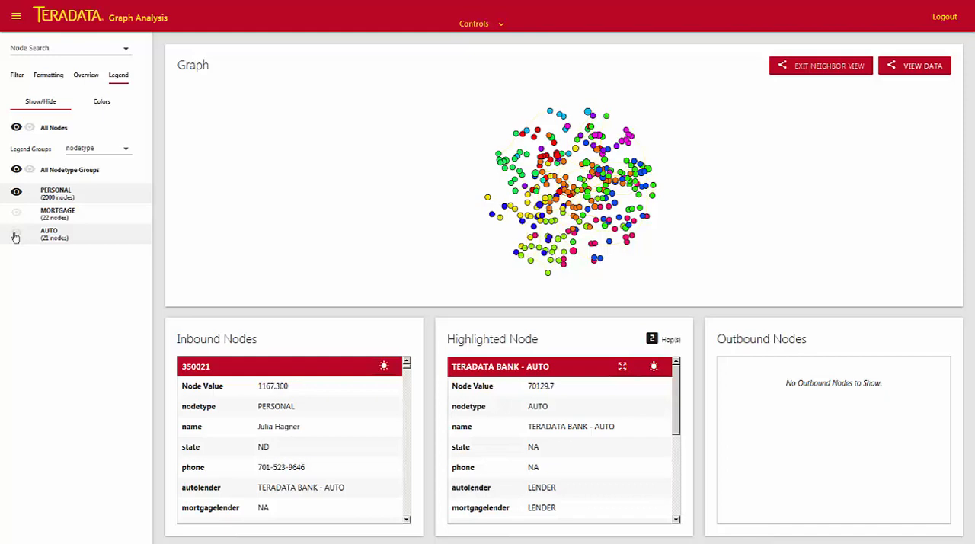
mouse_move(25, 262)
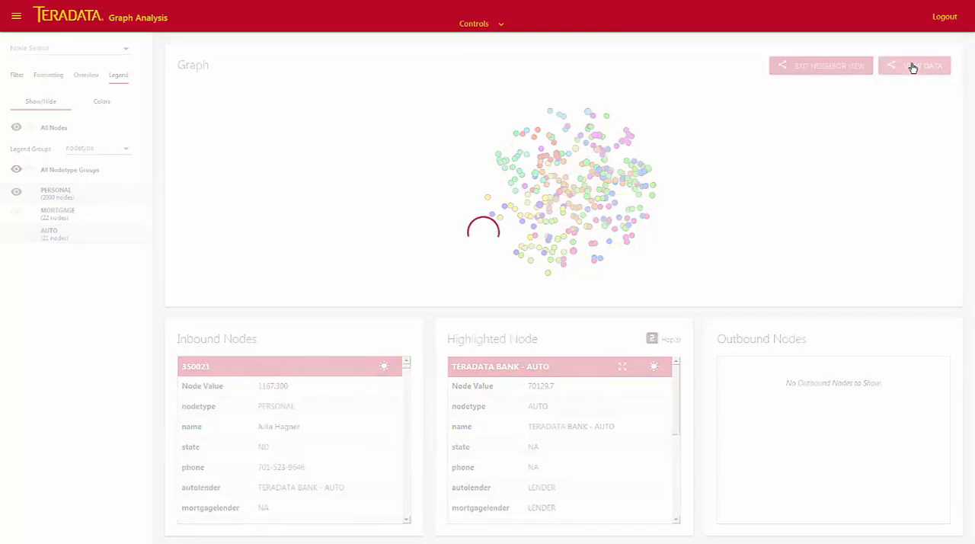
Step: Show the 264 visible nodes as a data table and start a target list table from them
left_click(915, 64)
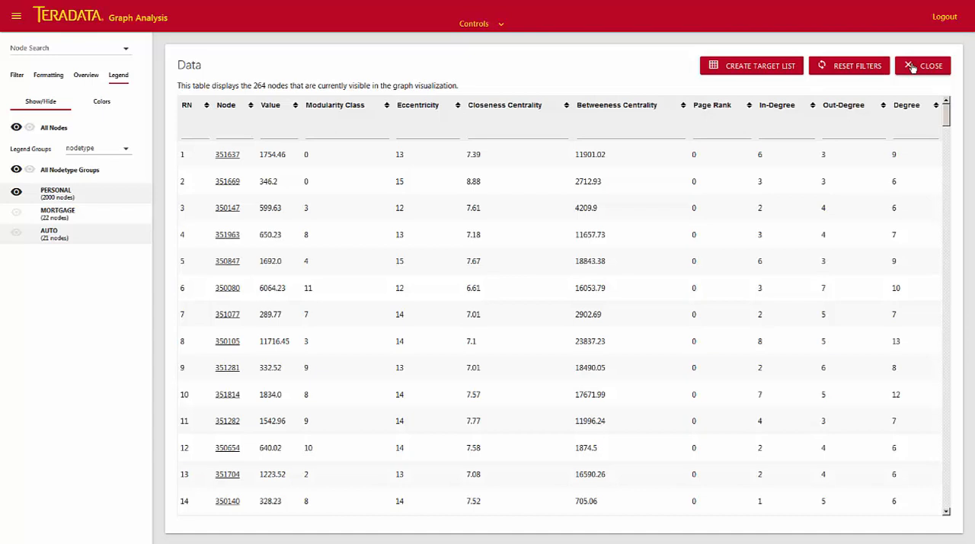
left_click(751, 65)
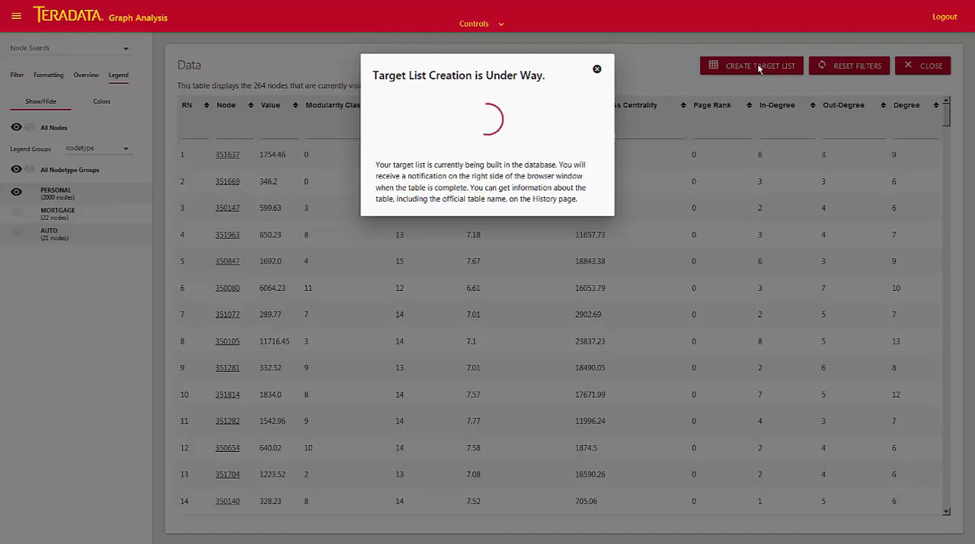
left_click(598, 68)
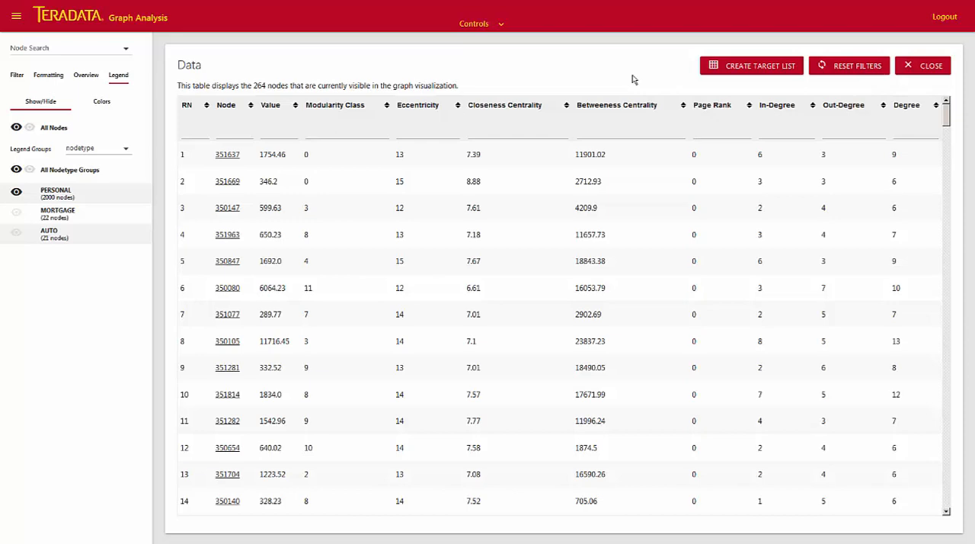
mouse_move(673, 68)
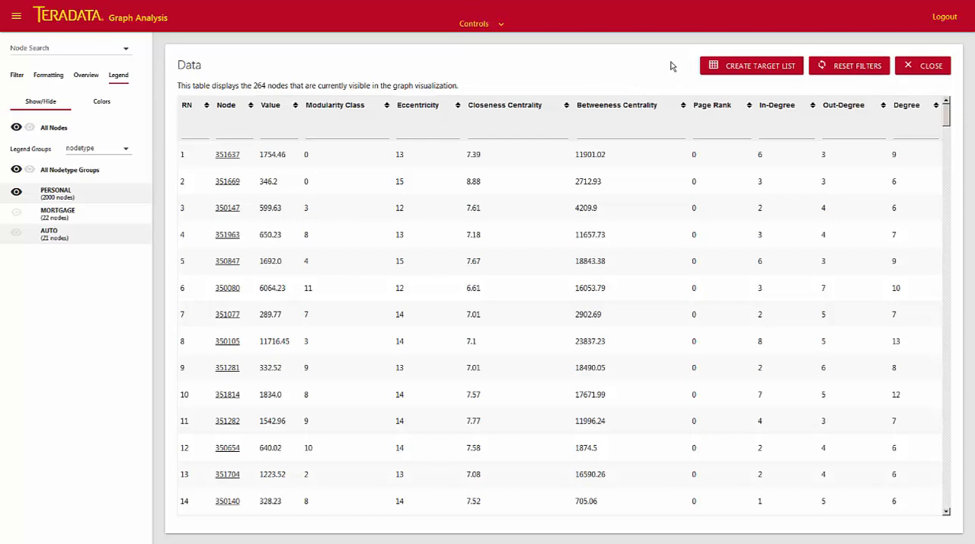
Step: Close the data table and return to the full payment graph with all nodes shown
left_click(930, 66)
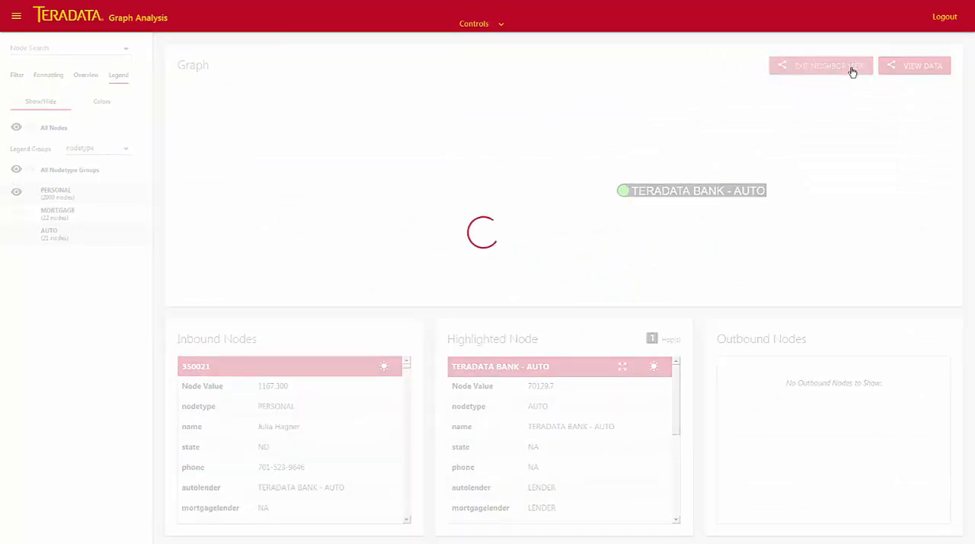
left_click(819, 65)
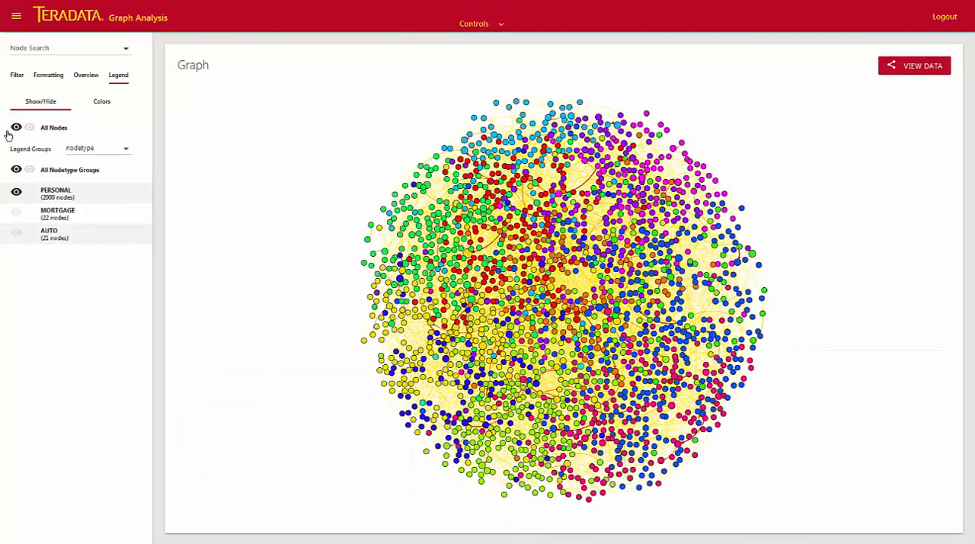
left_click(15, 128)
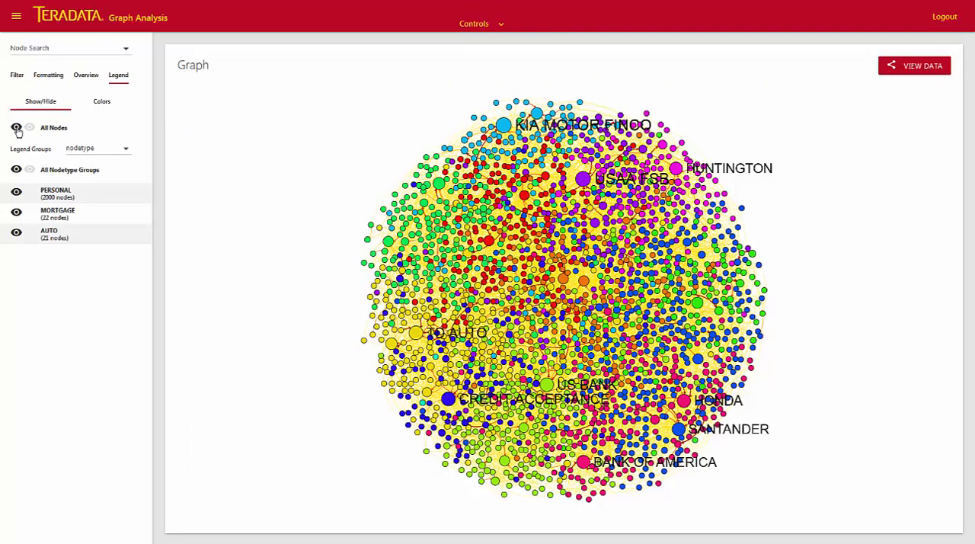
Step: Refocus on TERADATA BANK - AUTO, check its Modularity Class is 11, then exit neighbour view
left_click(68, 47)
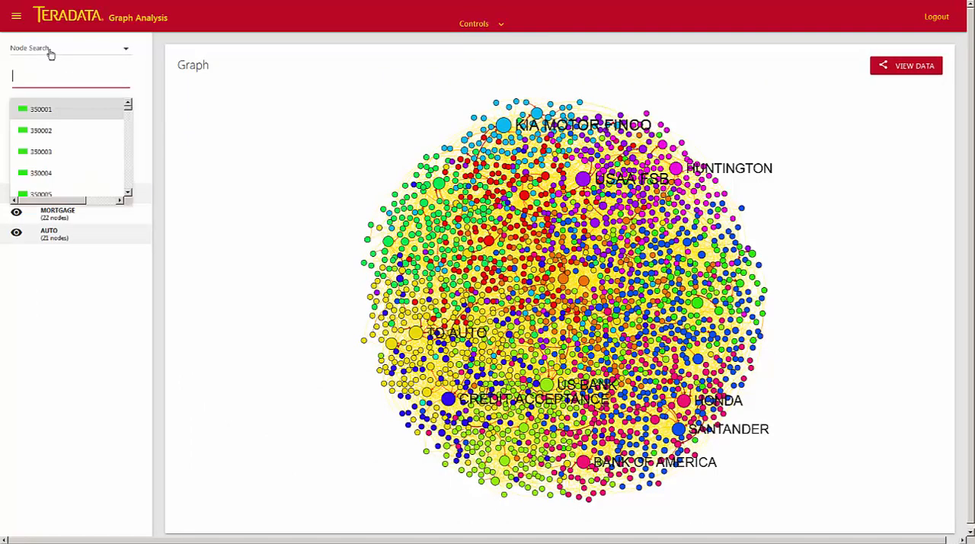
type("tera")
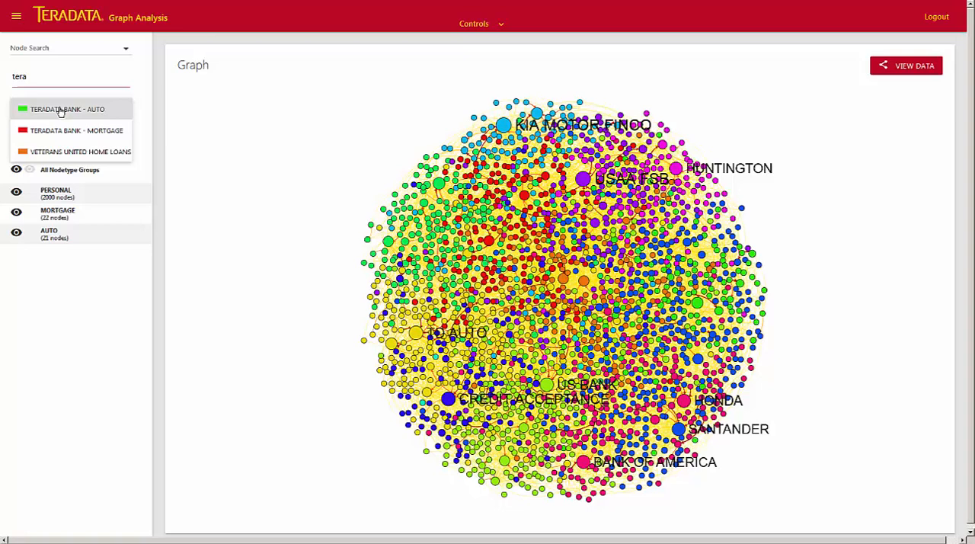
left_click(67, 110)
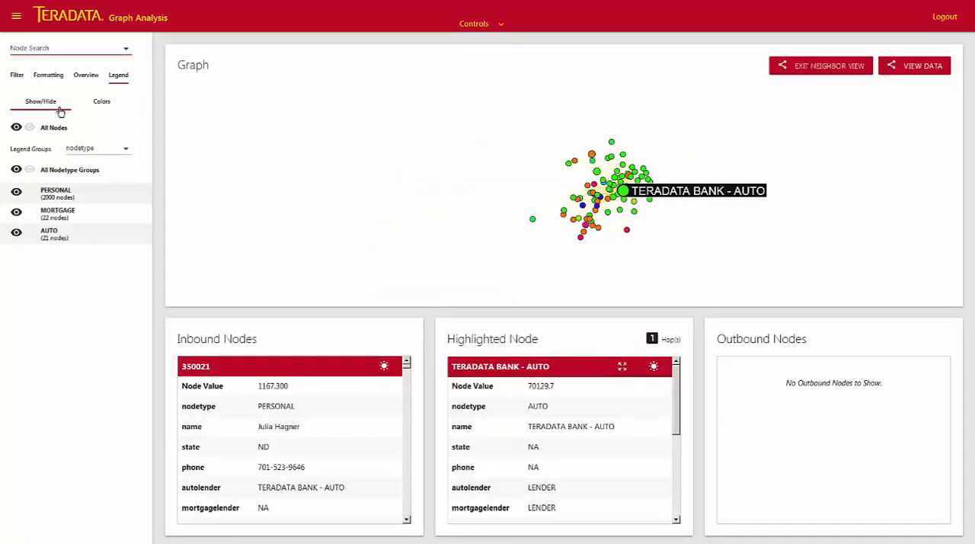
scroll("down", 3)
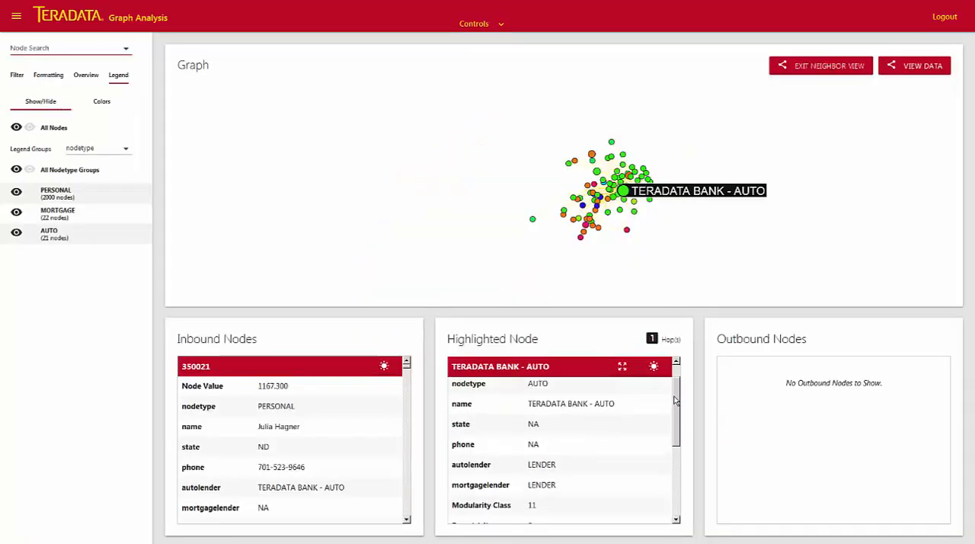
scroll("down", 3)
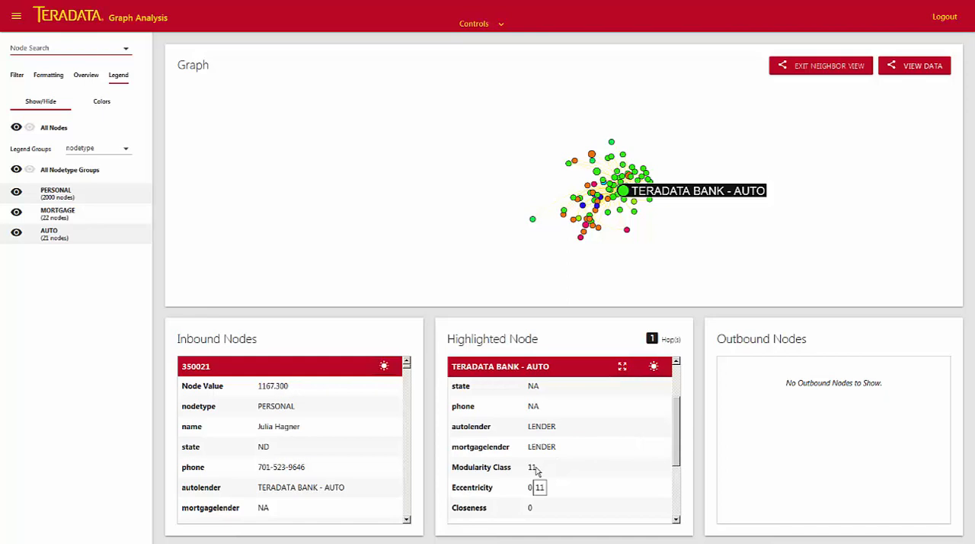
mouse_move(541, 469)
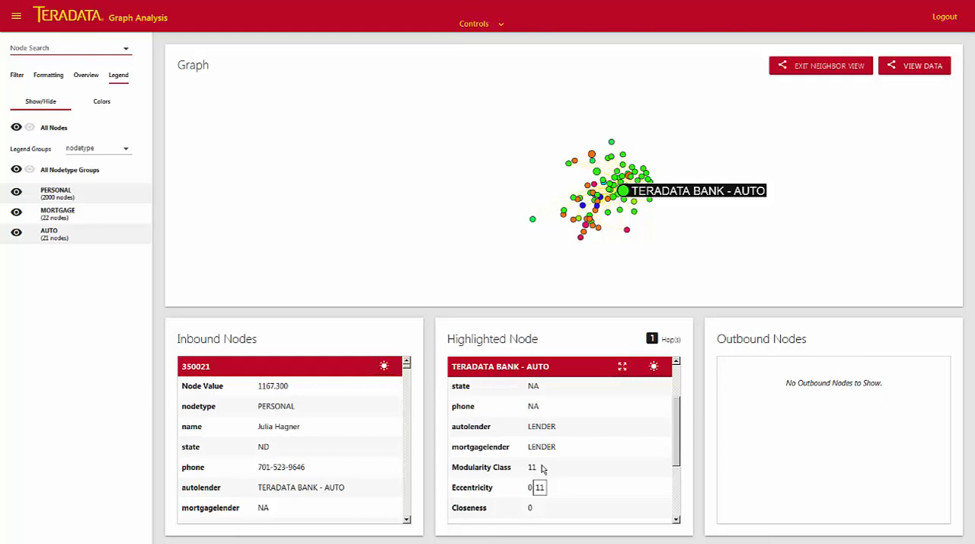
left_click(820, 65)
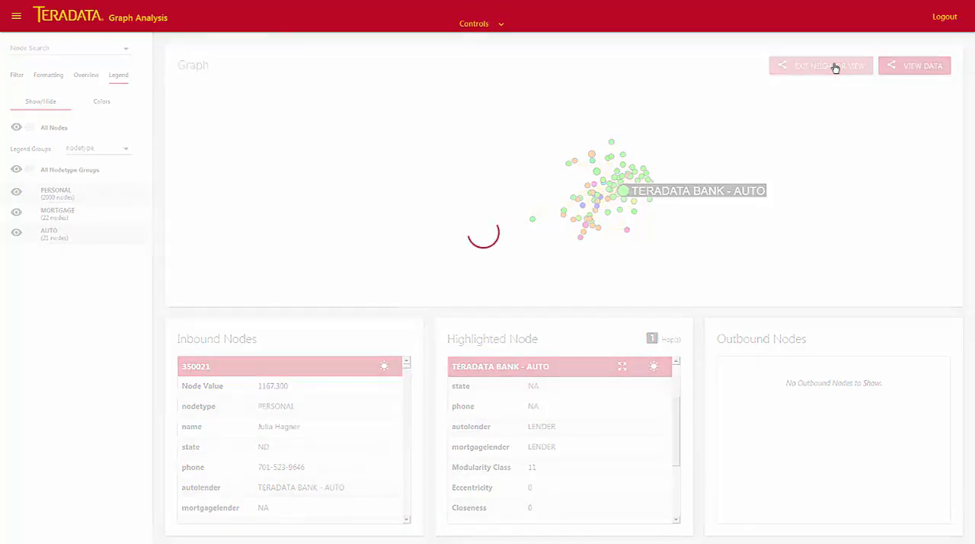
Step: Group the full graph's legend by Modularity and show only the Class 11 nodes
left_click(820, 66)
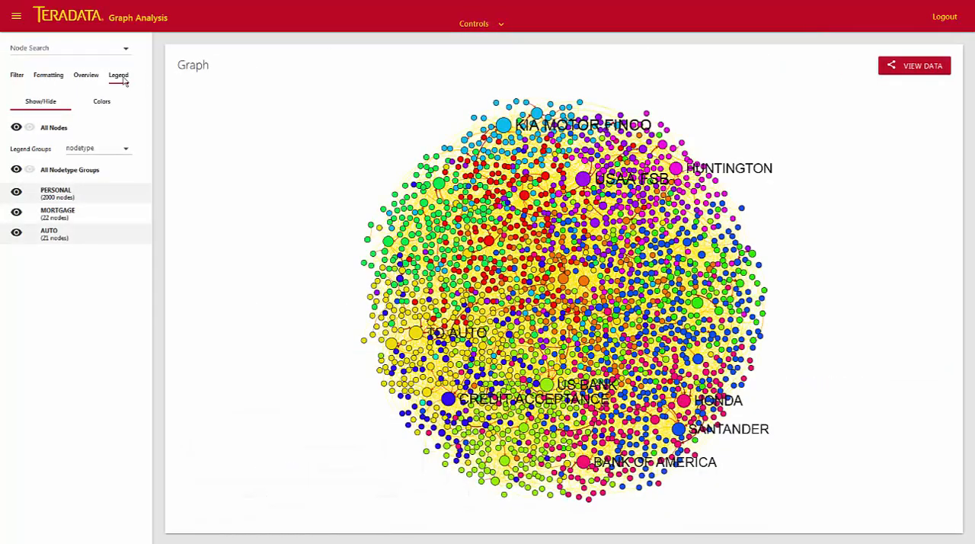
left_click(98, 148)
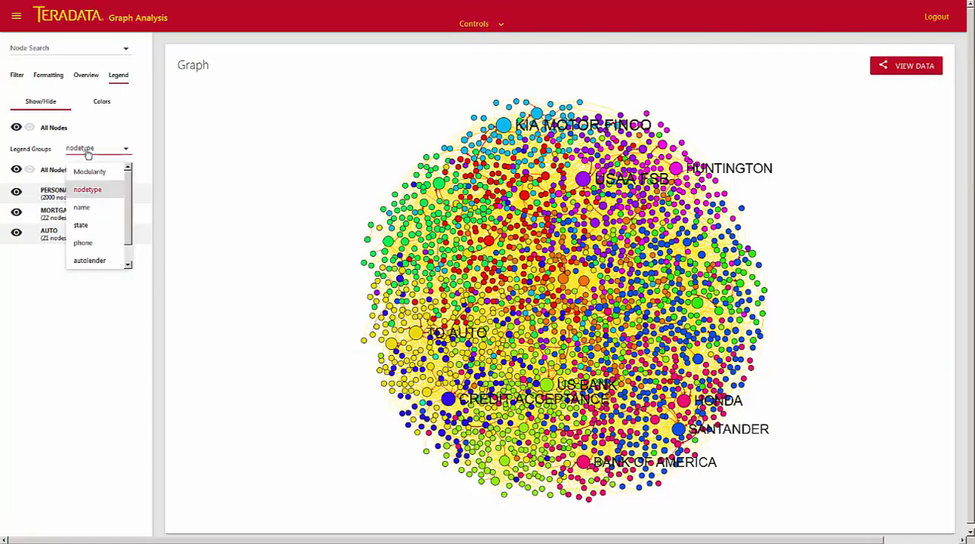
left_click(89, 171)
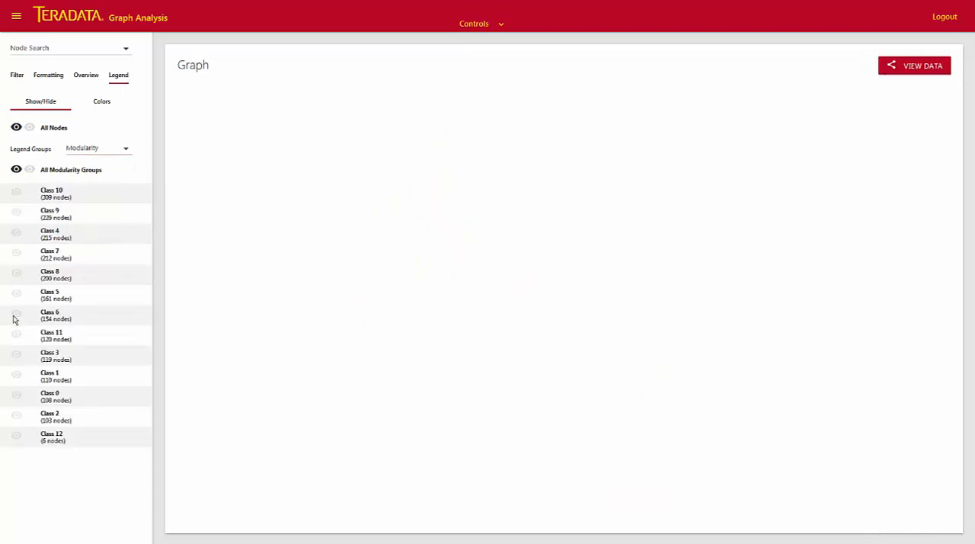
left_click(15, 334)
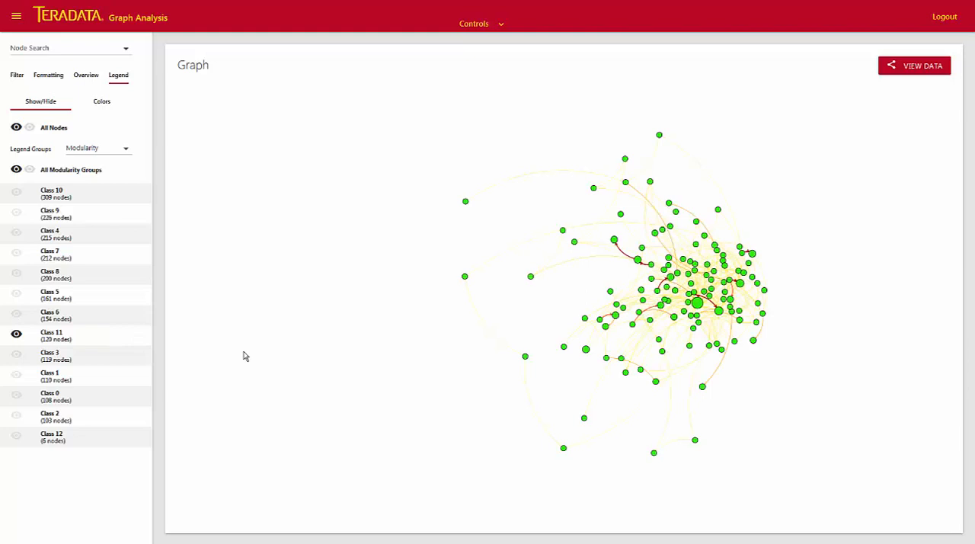
mouse_move(698, 305)
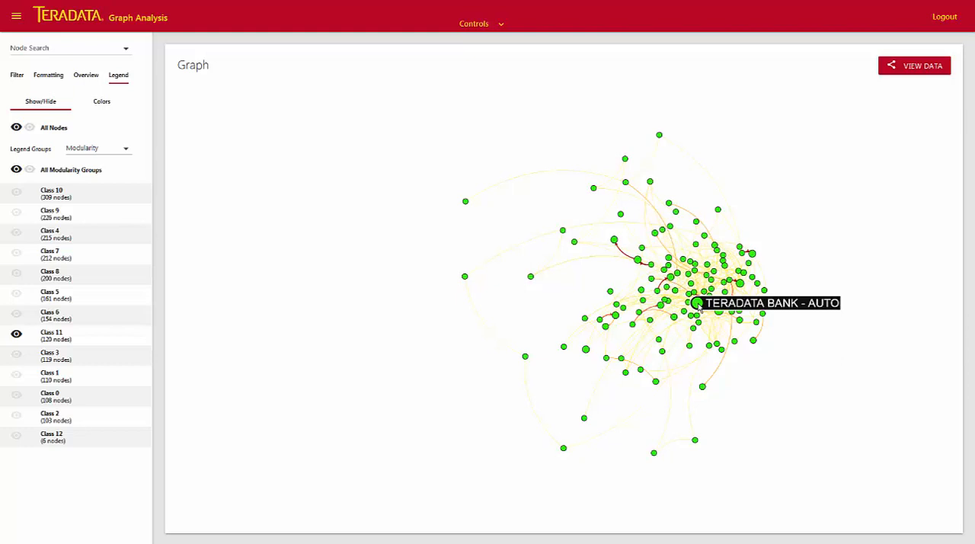
Step: Set Node Color to nodetype and Border Color to Modularity for the class 11 nodes
left_click(100, 101)
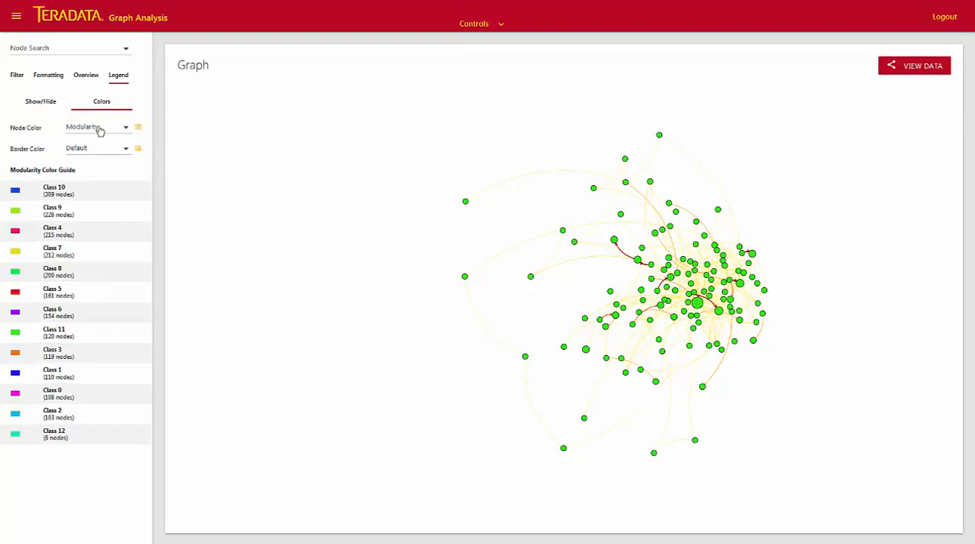
left_click(94, 127)
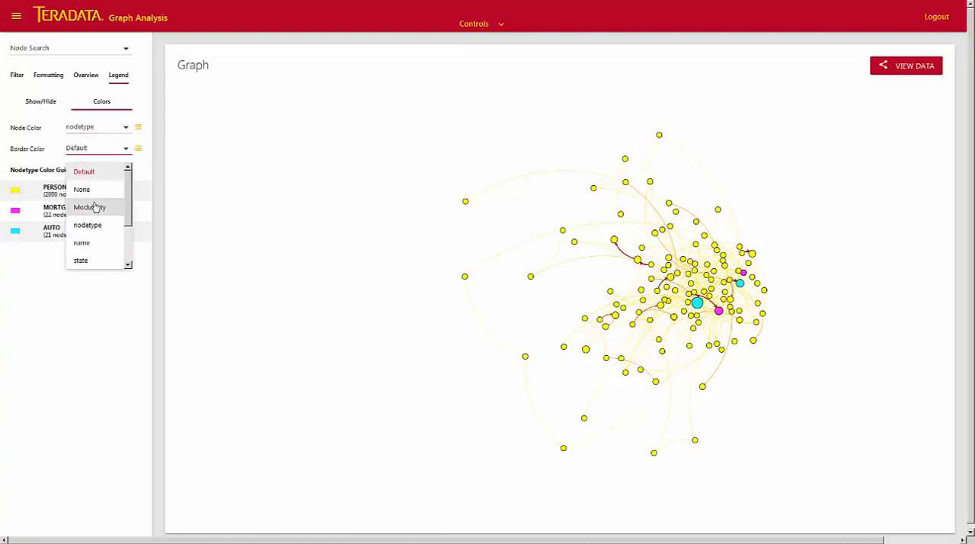
left_click(88, 207)
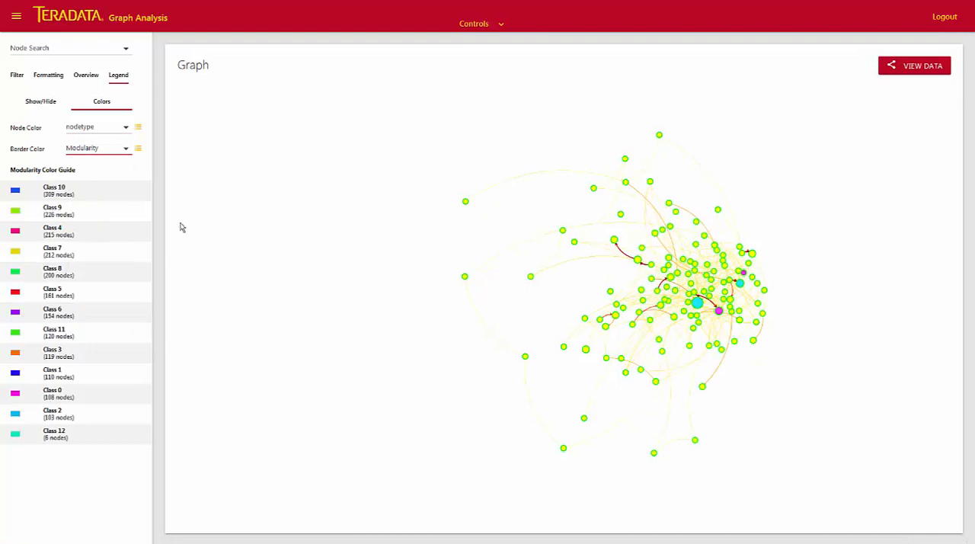
mouse_move(434, 301)
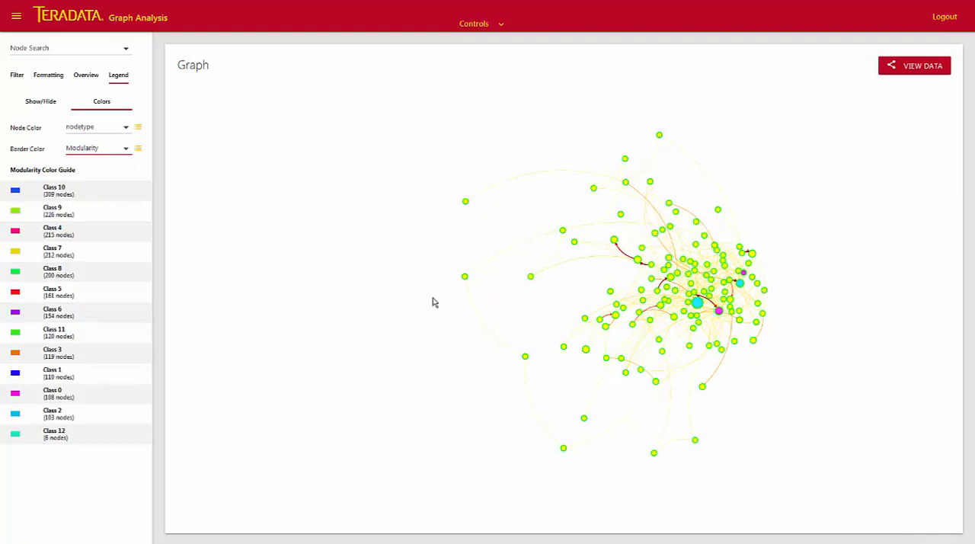
mouse_move(352, 287)
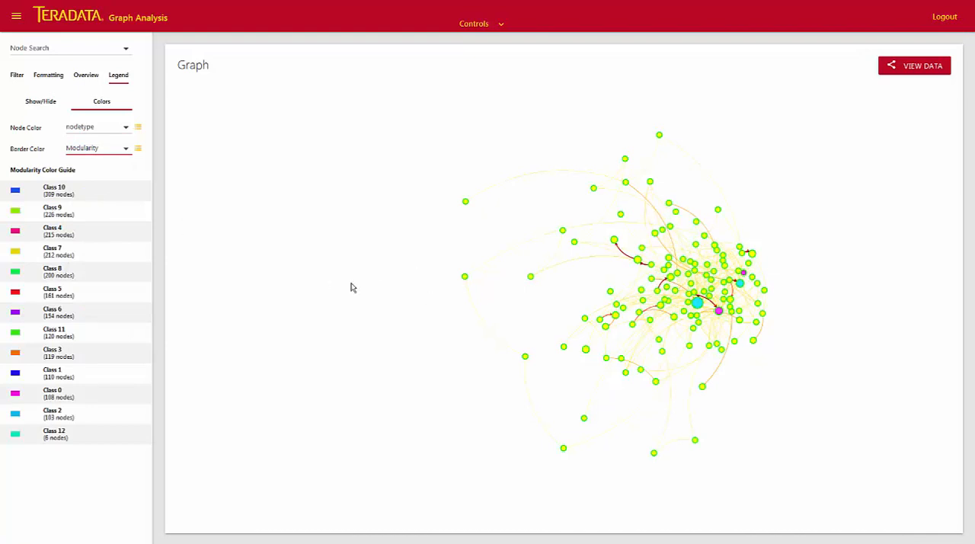
left_click(40, 100)
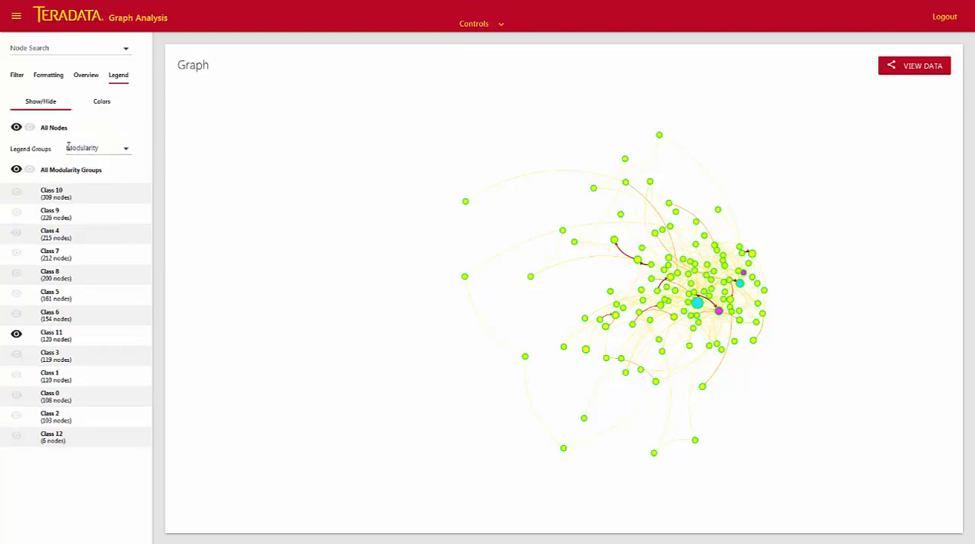
Step: Hide the TERADATA BANK - AUTO lender group, then hide MORTGAGE and AUTO node types, leaving PERSONAL customers
left_click(97, 148)
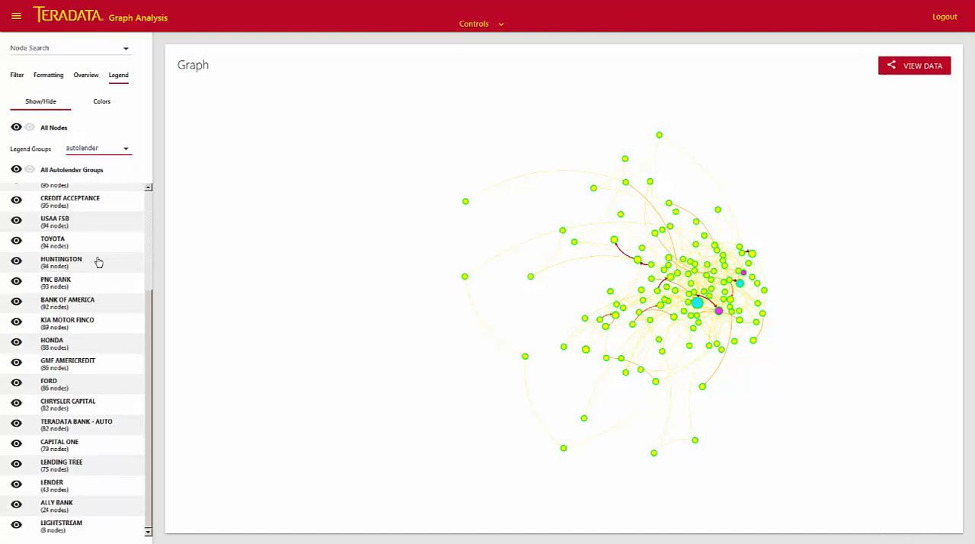
mouse_move(104, 480)
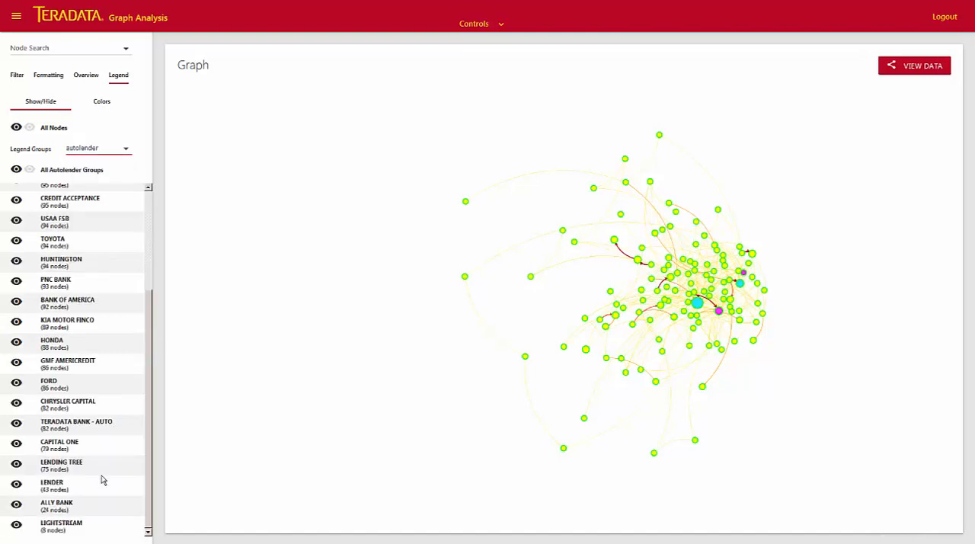
mouse_move(149, 362)
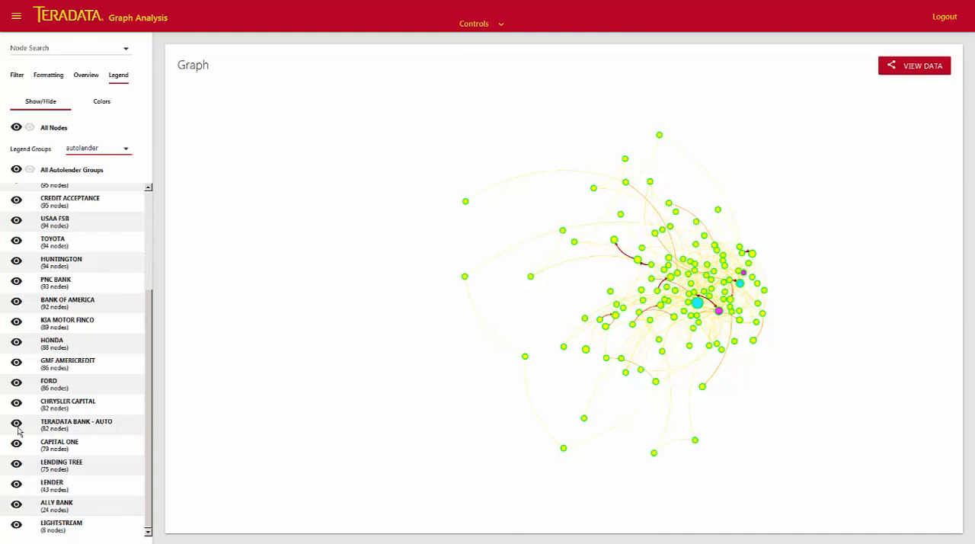
left_click(15, 423)
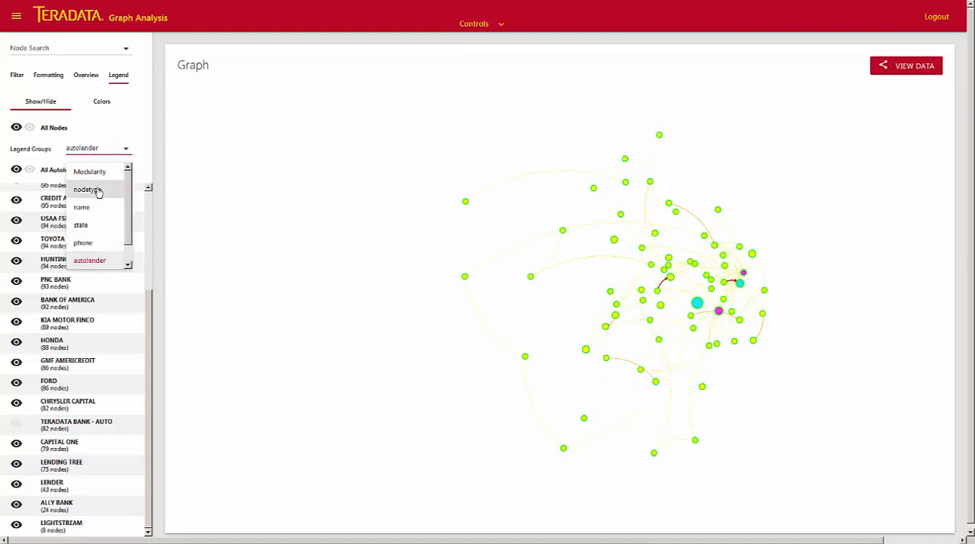
left_click(87, 189)
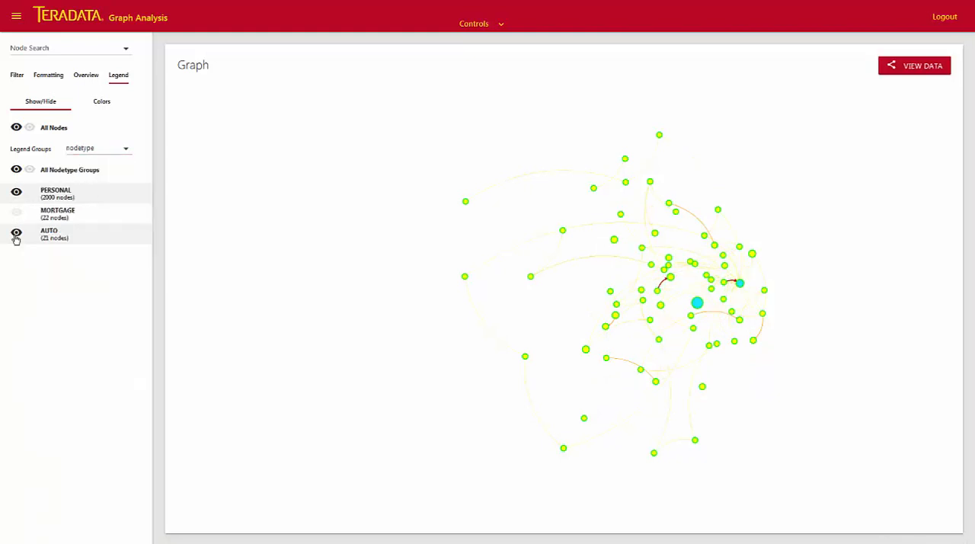
left_click(15, 233)
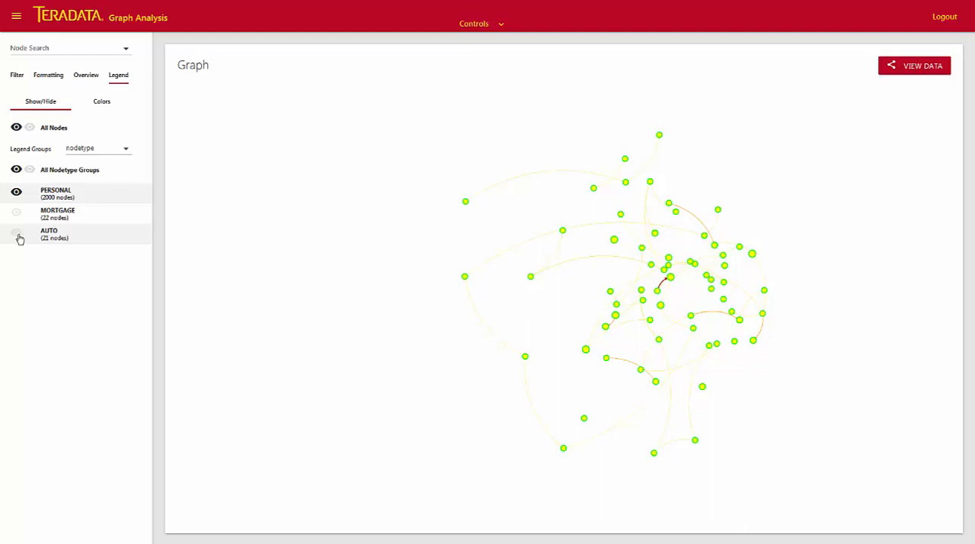
mouse_move(39, 253)
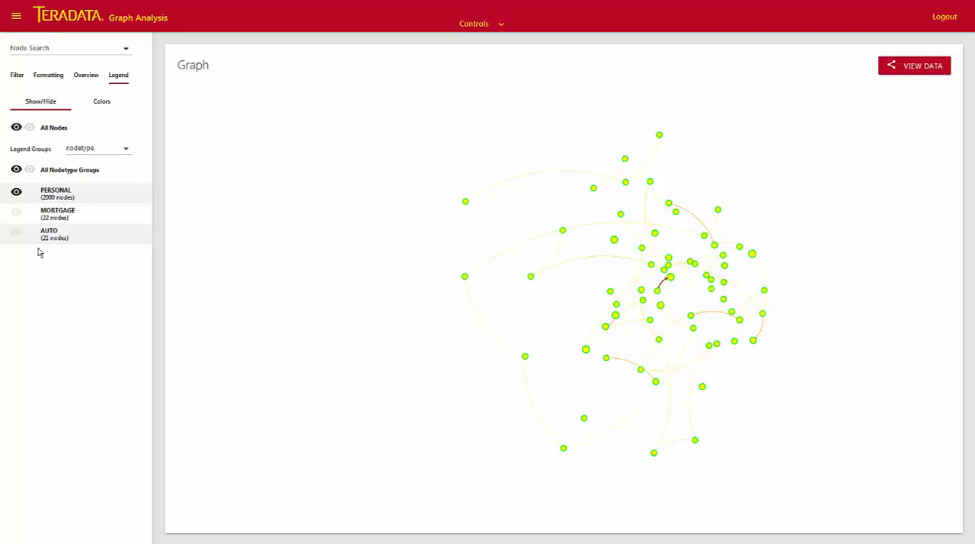
mouse_move(875, 76)
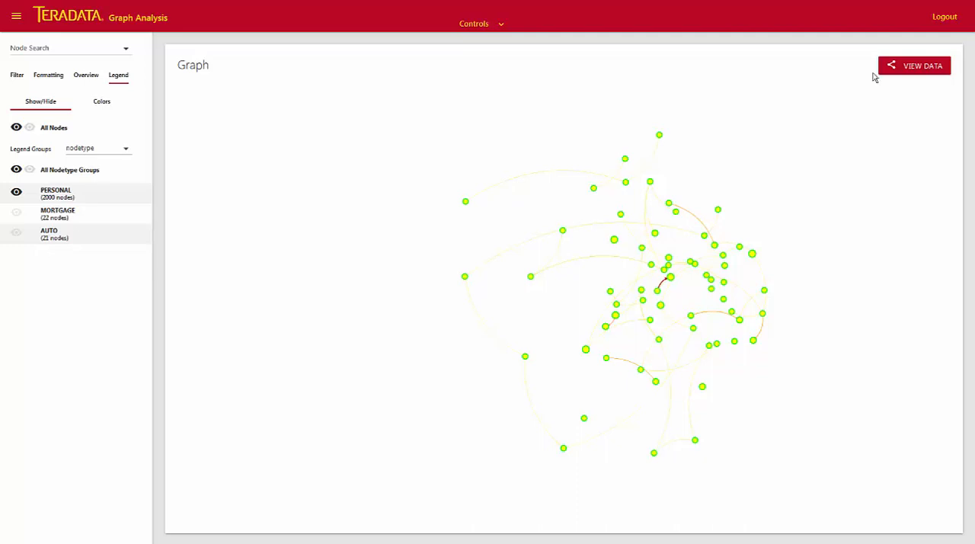
Step: Show the 64 visible class 11 individuals as a data table and create a target list from them
left_click(914, 66)
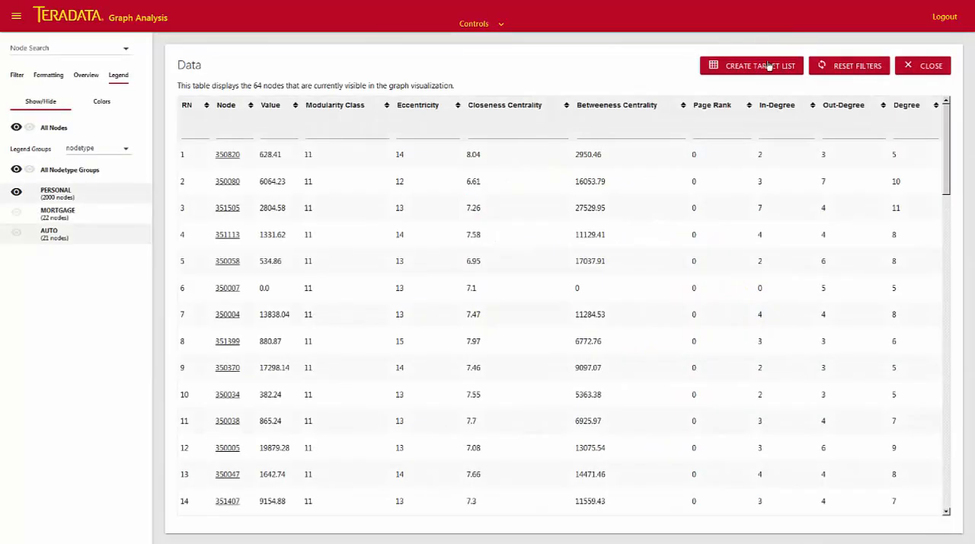
left_click(752, 66)
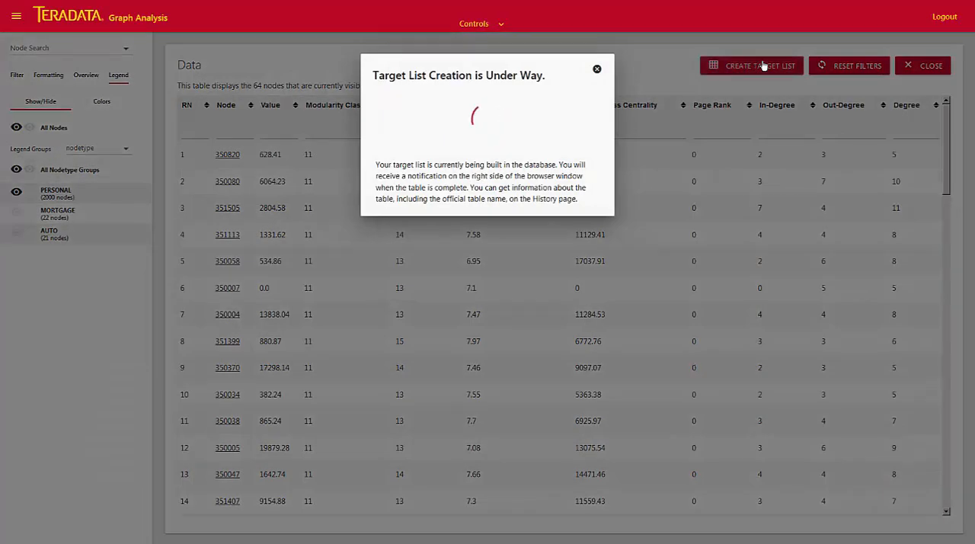